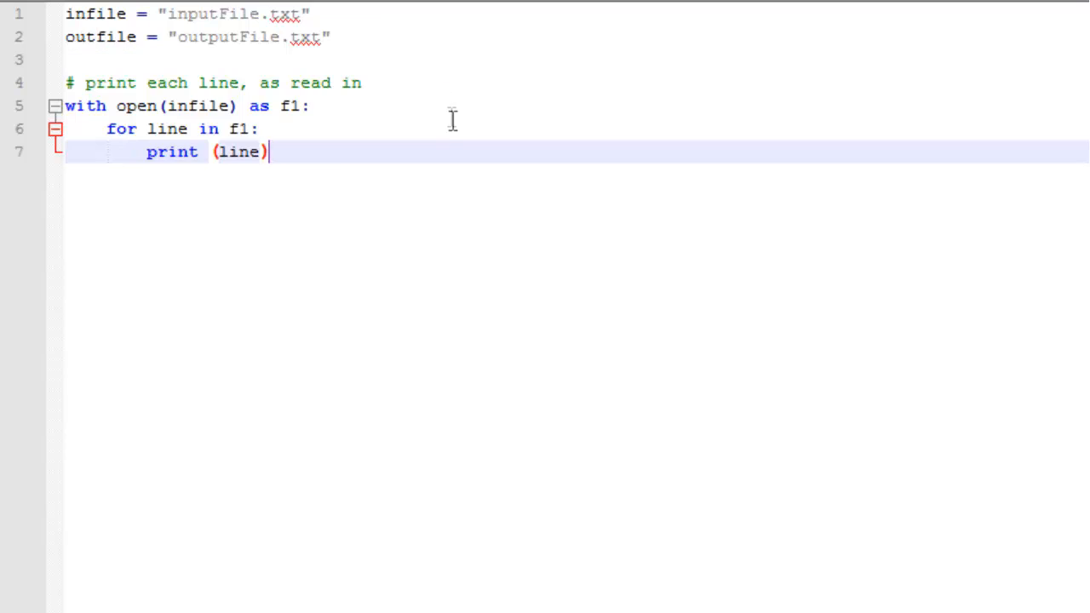
pyautogui.moveTo(208, 115)
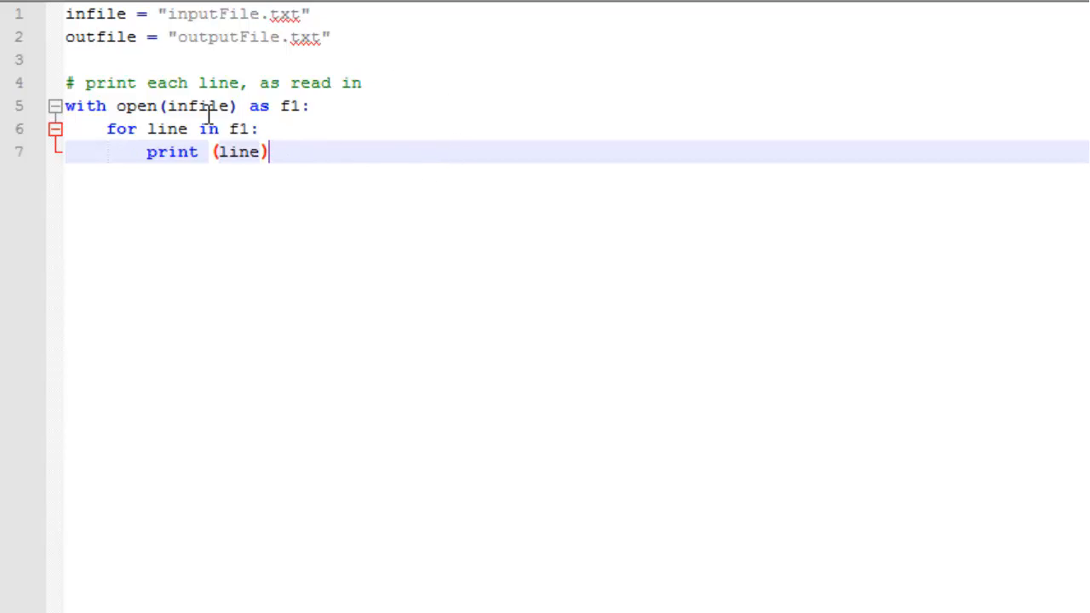
pyautogui.moveTo(94, 14)
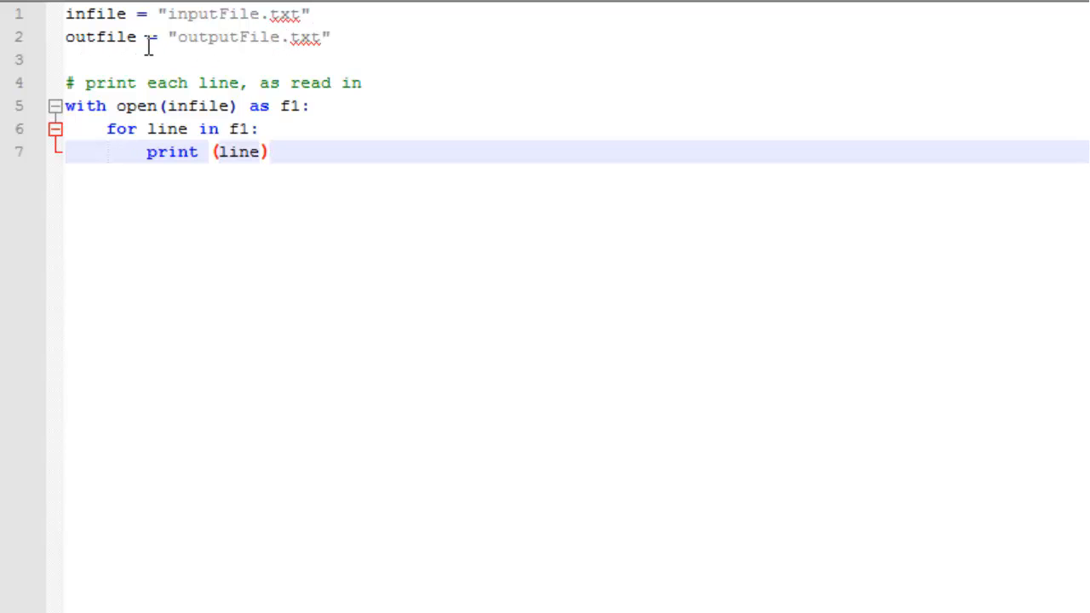
pyautogui.moveTo(247, 51)
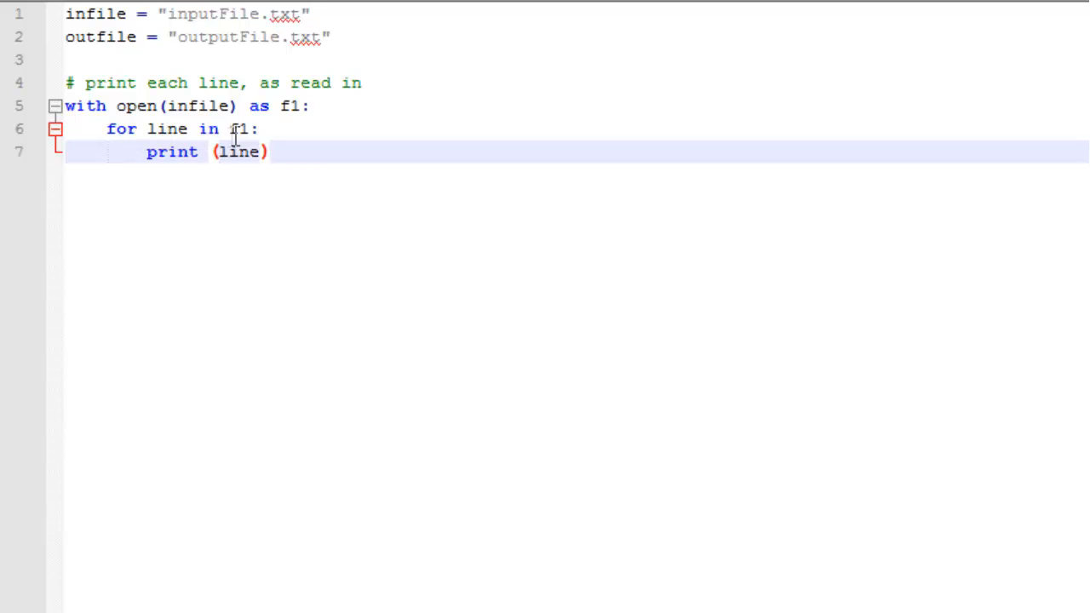
pyautogui.moveTo(132, 129)
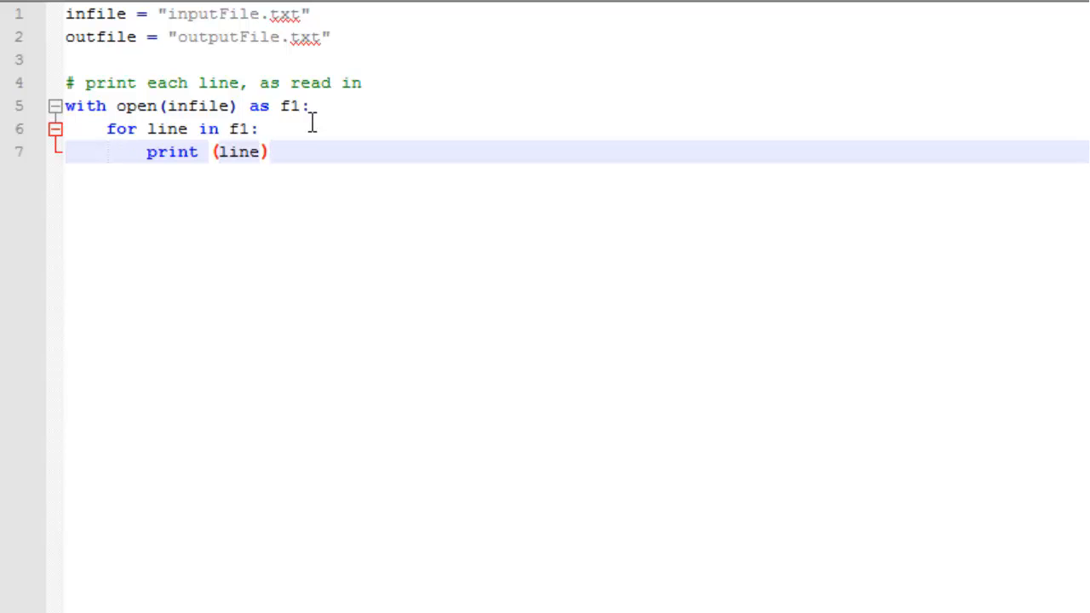
pyautogui.moveTo(241, 141)
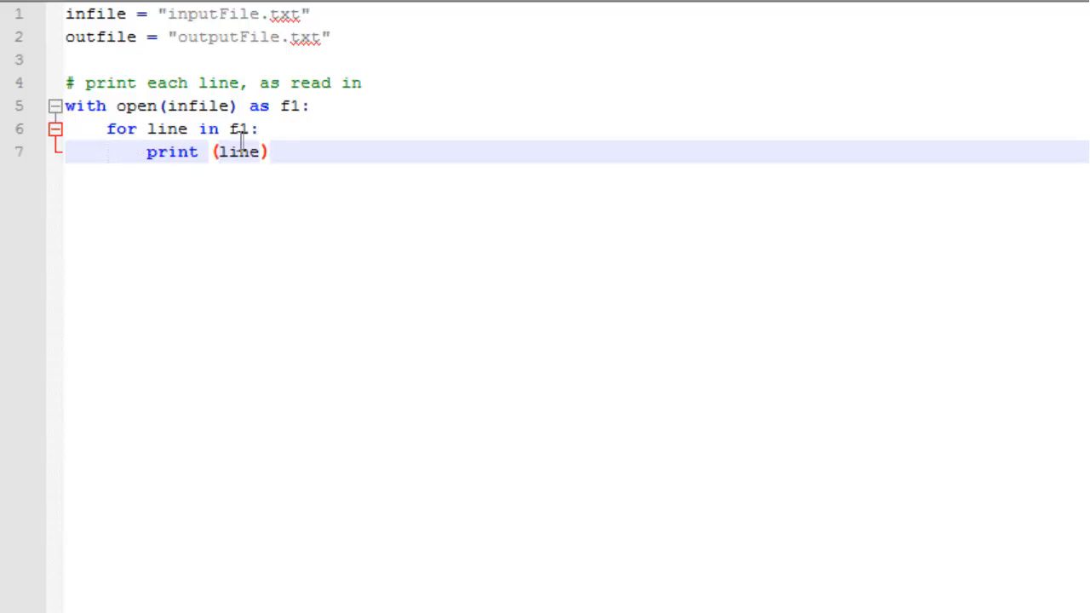
pyautogui.moveTo(182, 128)
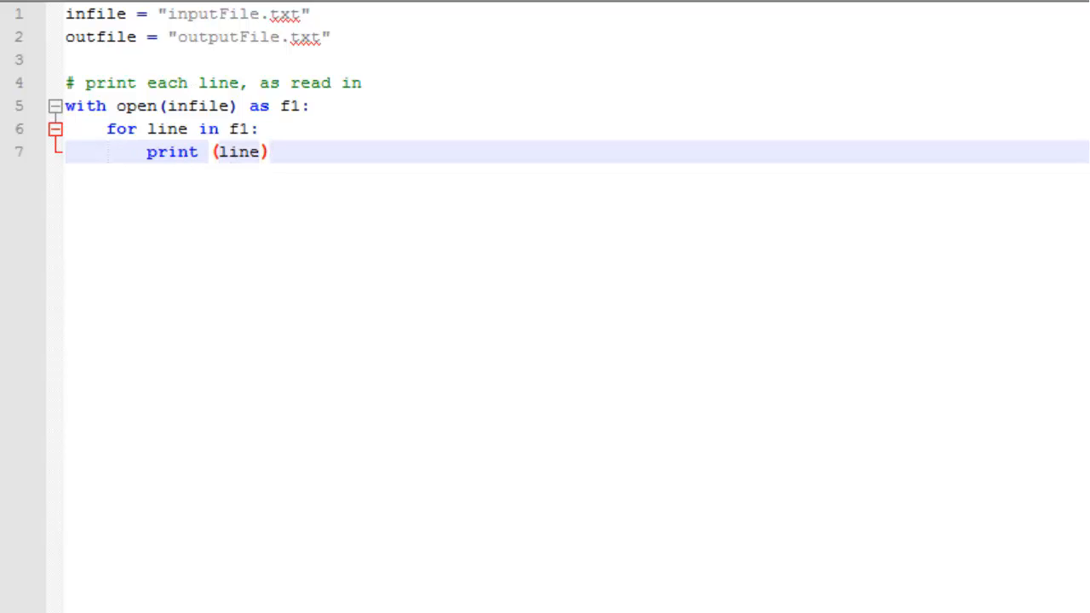
pyautogui.moveTo(271, 252)
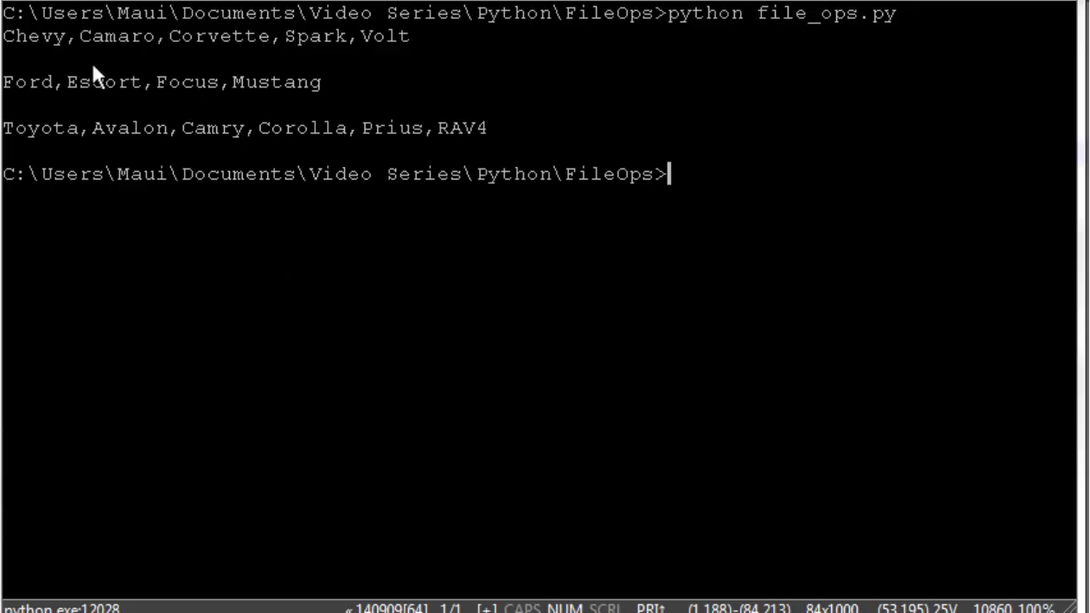
pyautogui.moveTo(81, 94)
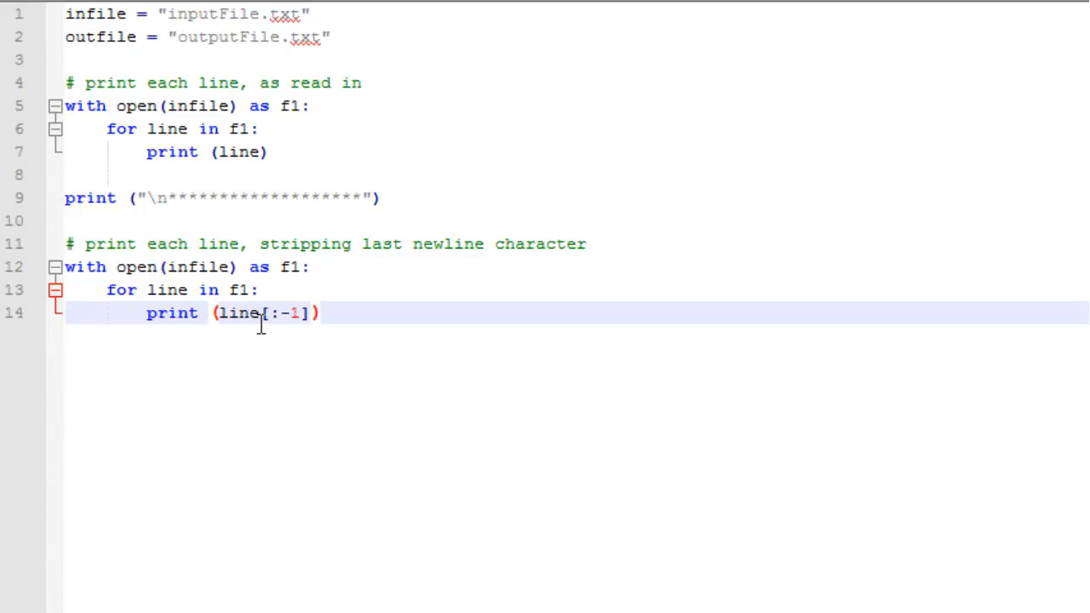
pyautogui.moveTo(272, 324)
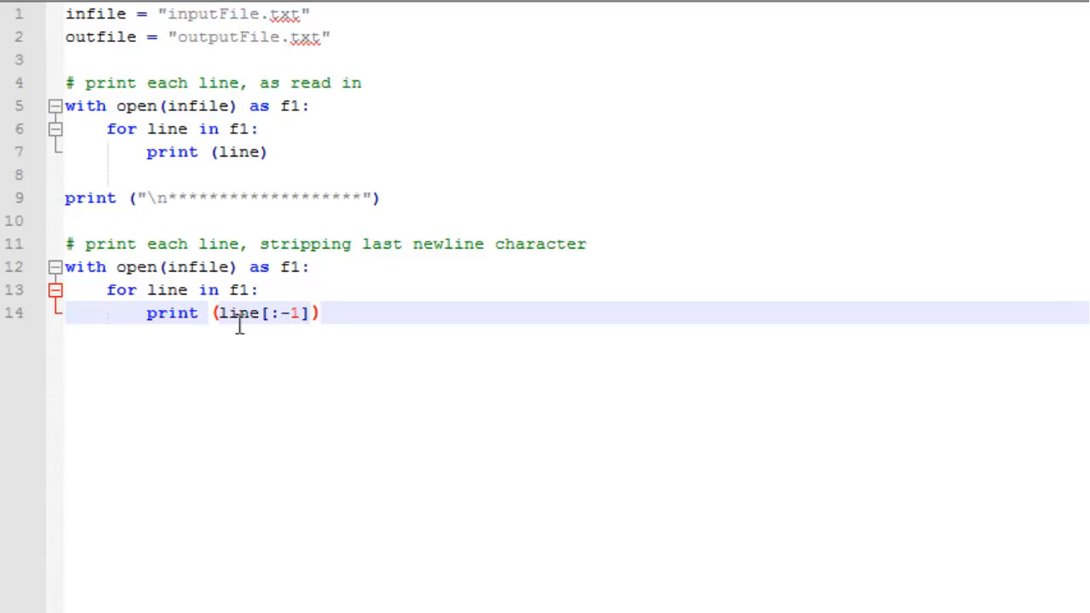
pyautogui.moveTo(396, 328)
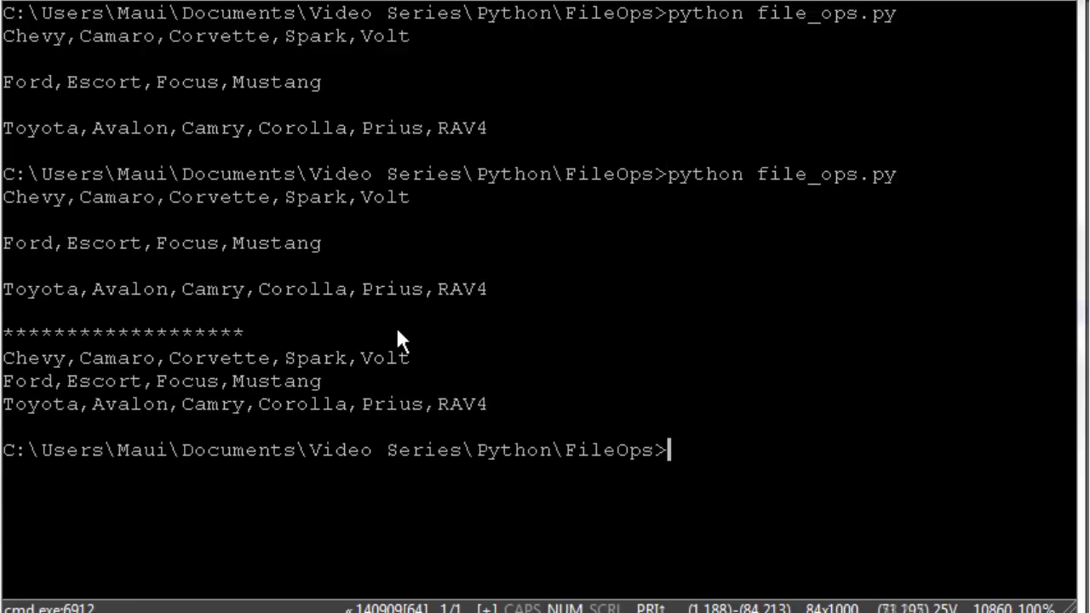
pyautogui.moveTo(38, 388)
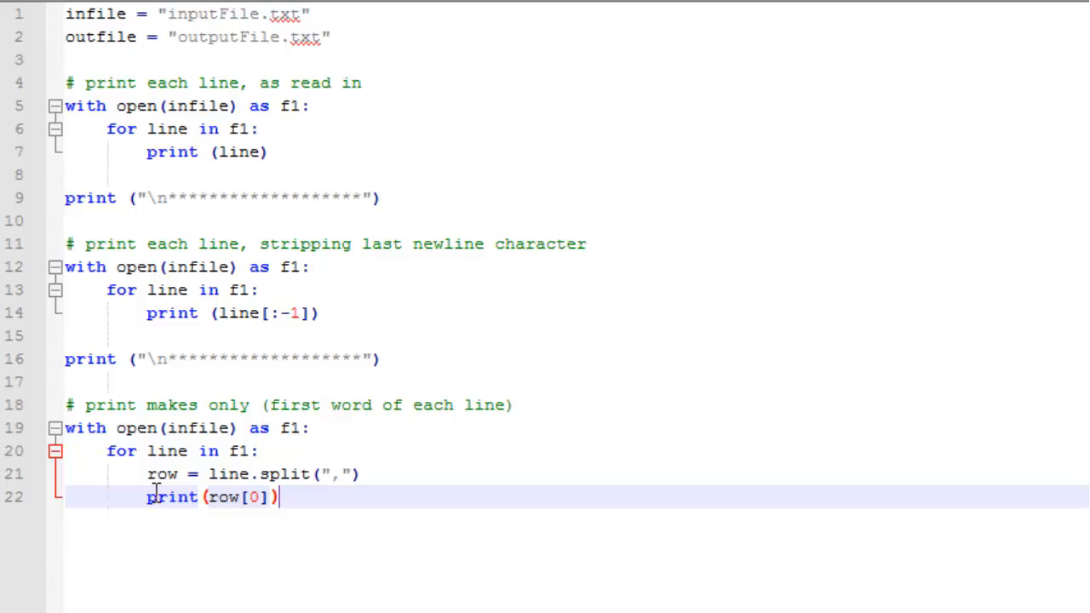
pyautogui.moveTo(260, 487)
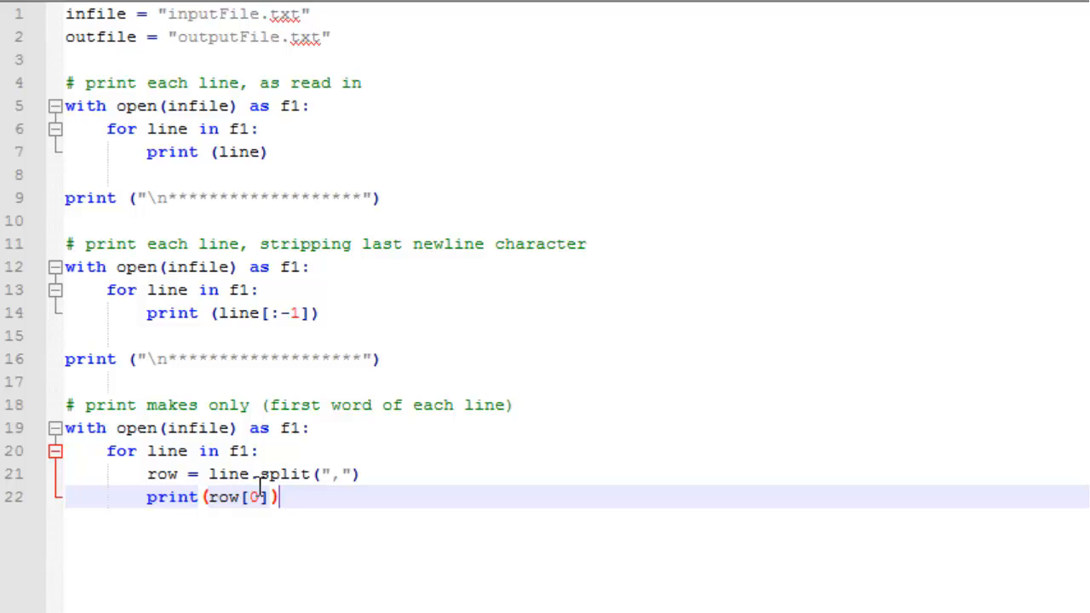
pyautogui.moveTo(348, 483)
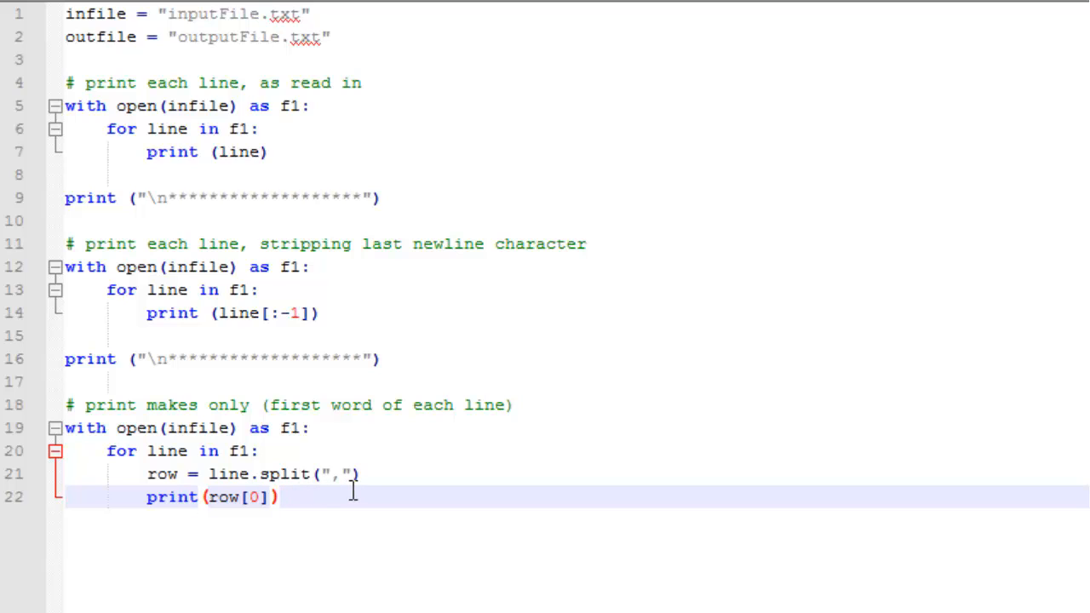
pyautogui.moveTo(272, 497)
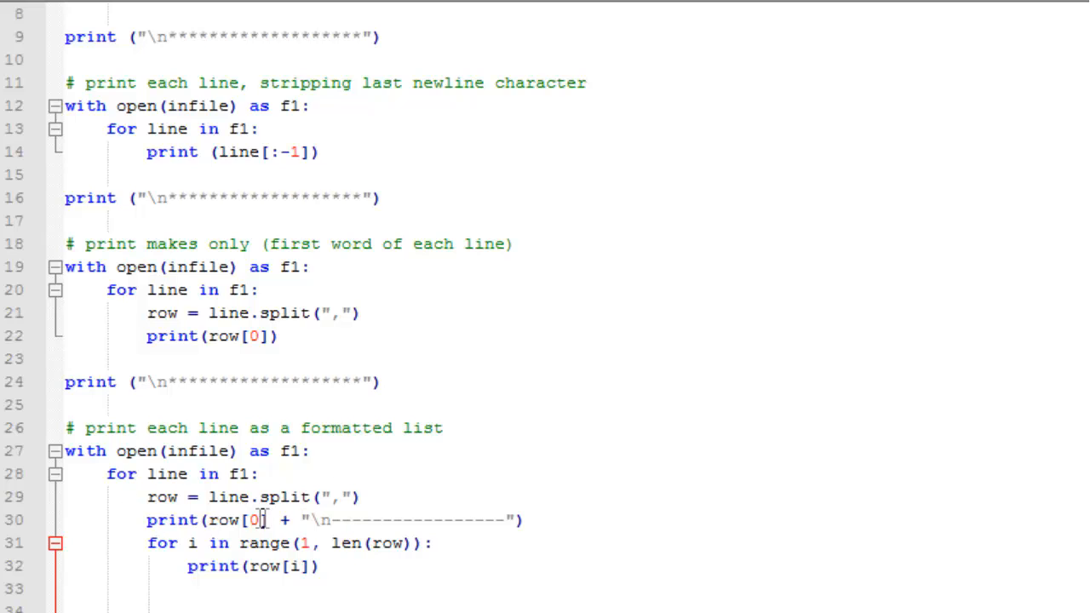
pyautogui.moveTo(168, 542)
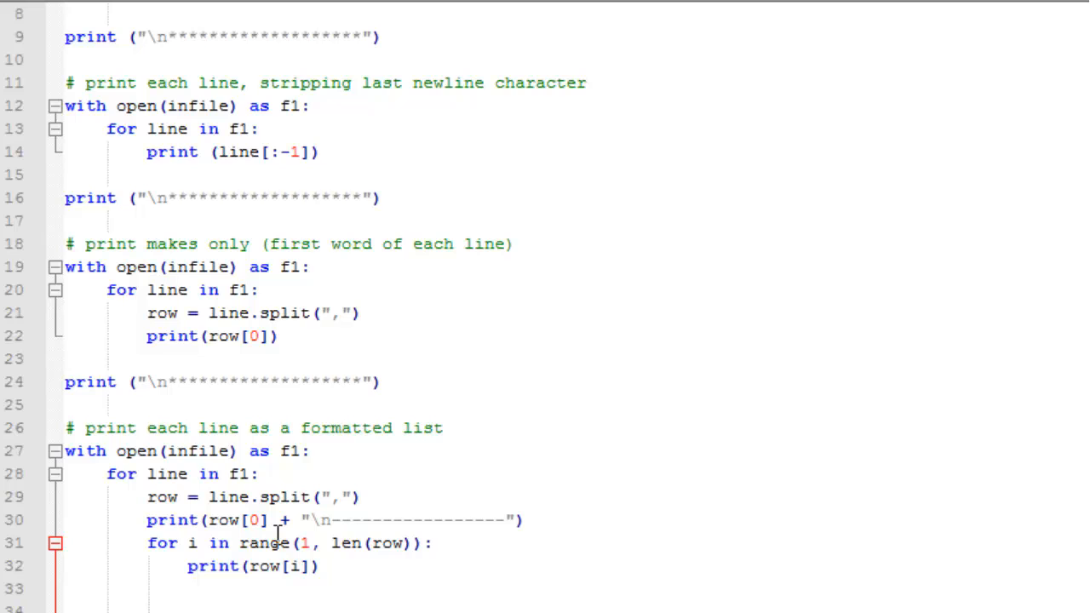
pyautogui.moveTo(373, 535)
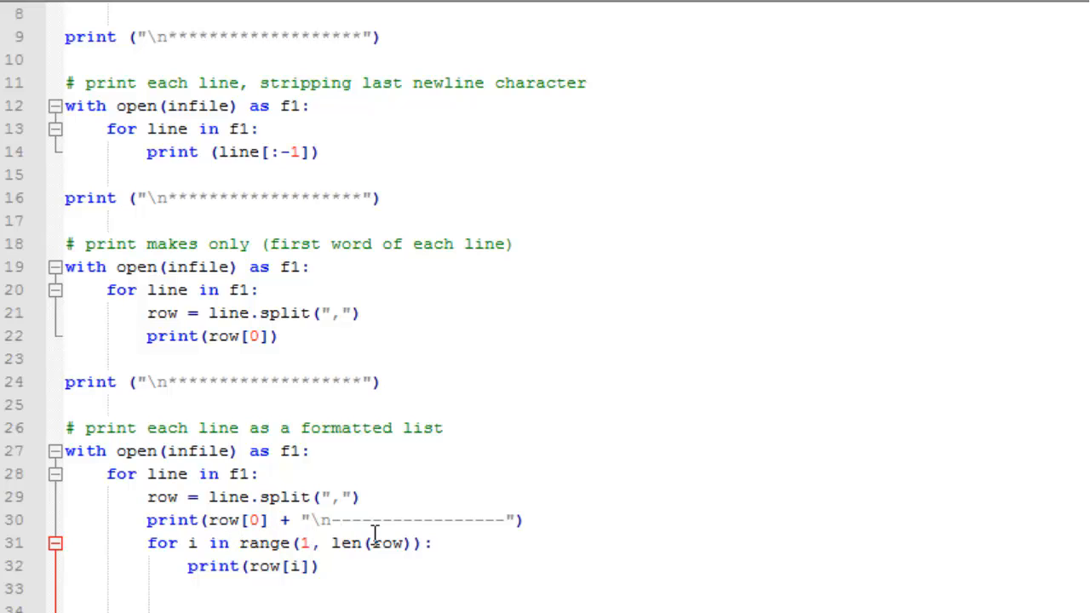
pyautogui.moveTo(343, 530)
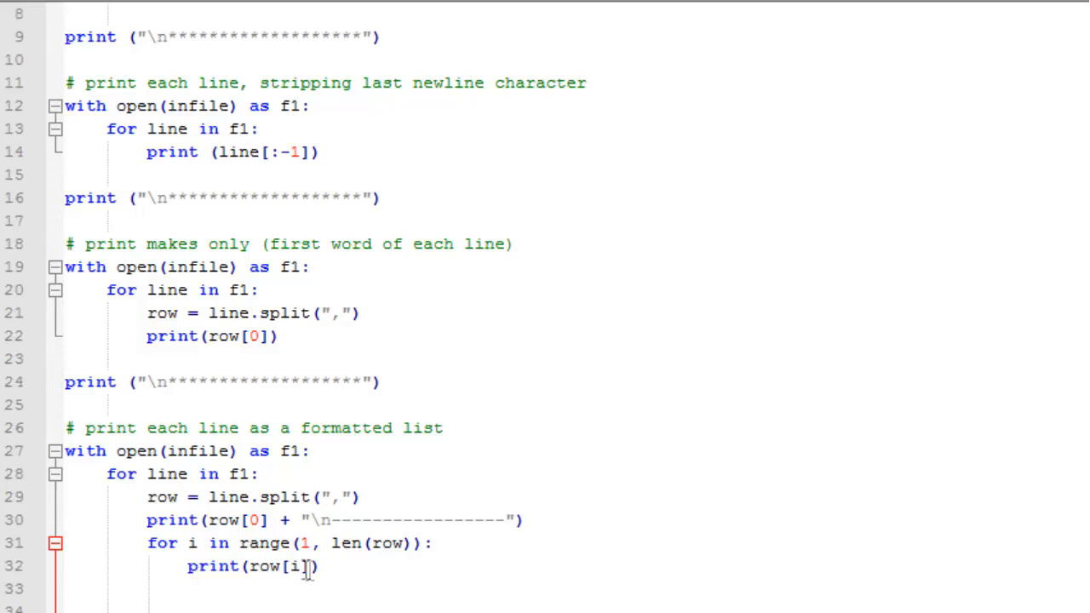
pyautogui.moveTo(424, 554)
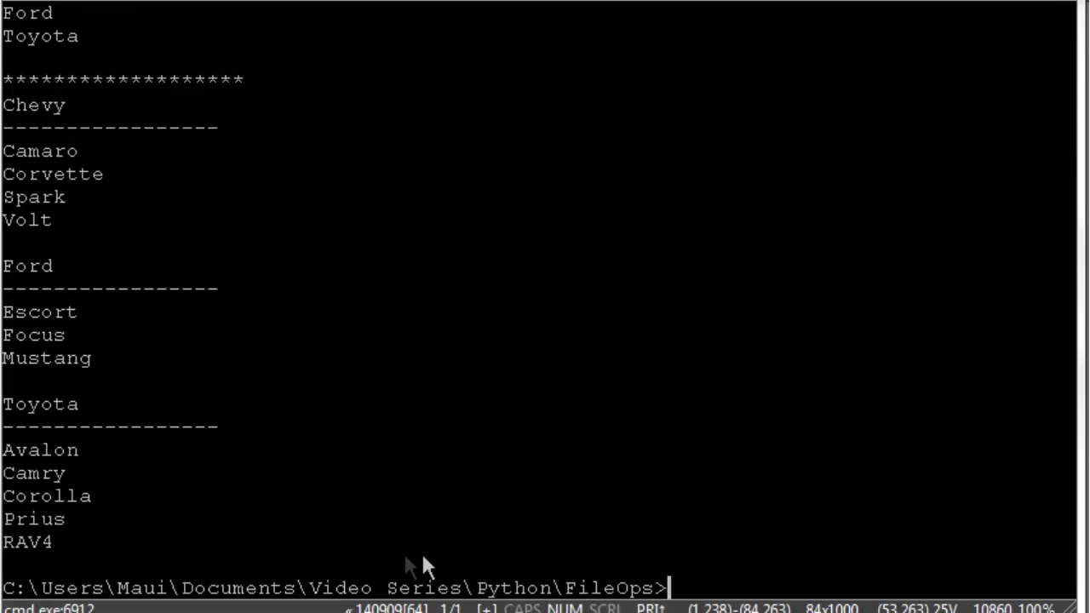
pyautogui.moveTo(43, 145)
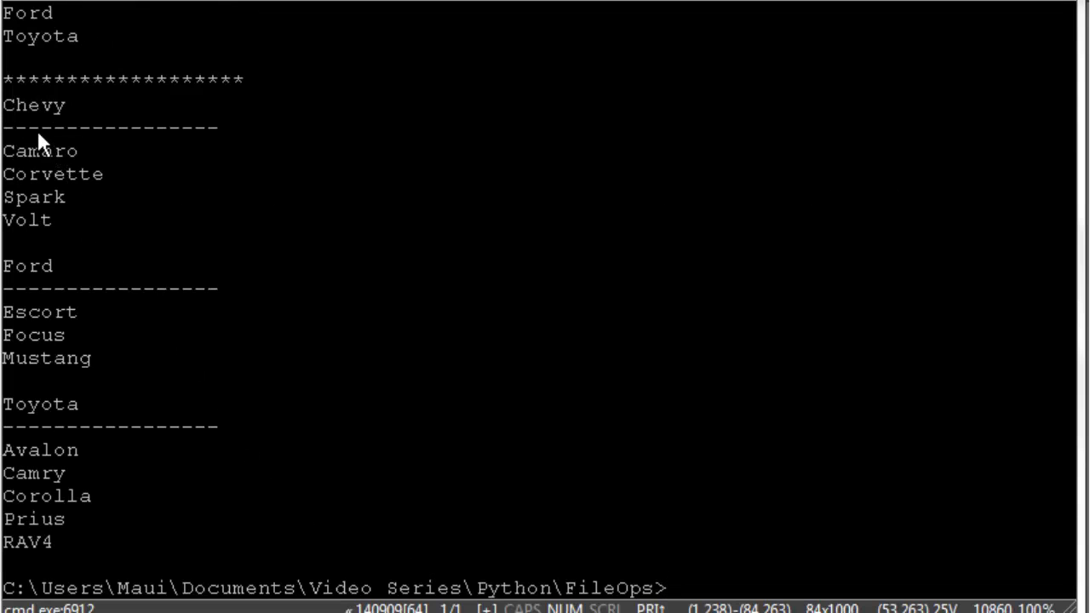
pyautogui.moveTo(43, 328)
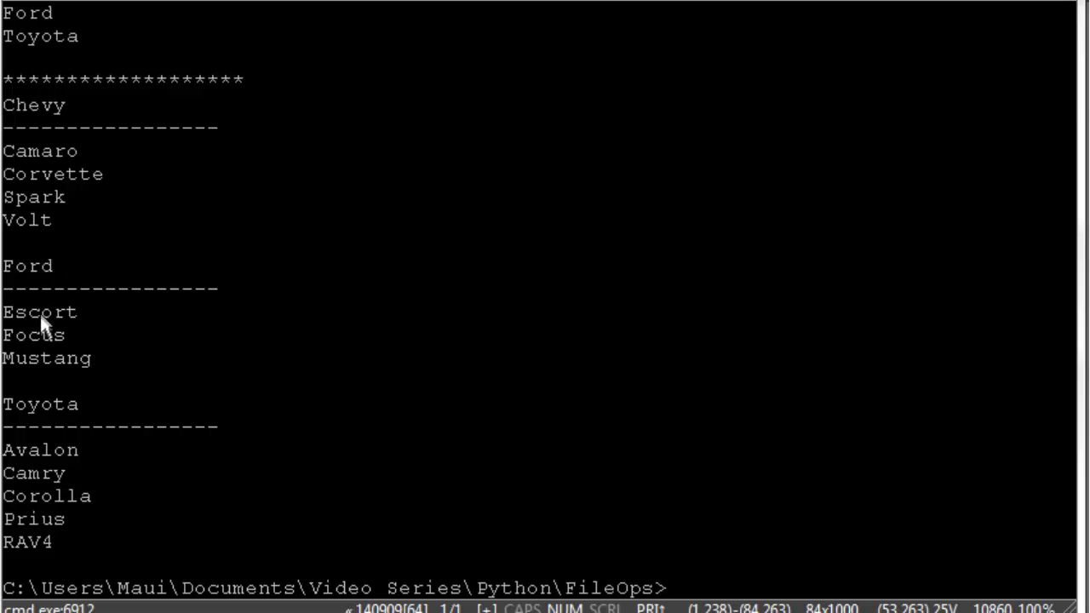
pyautogui.moveTo(47, 439)
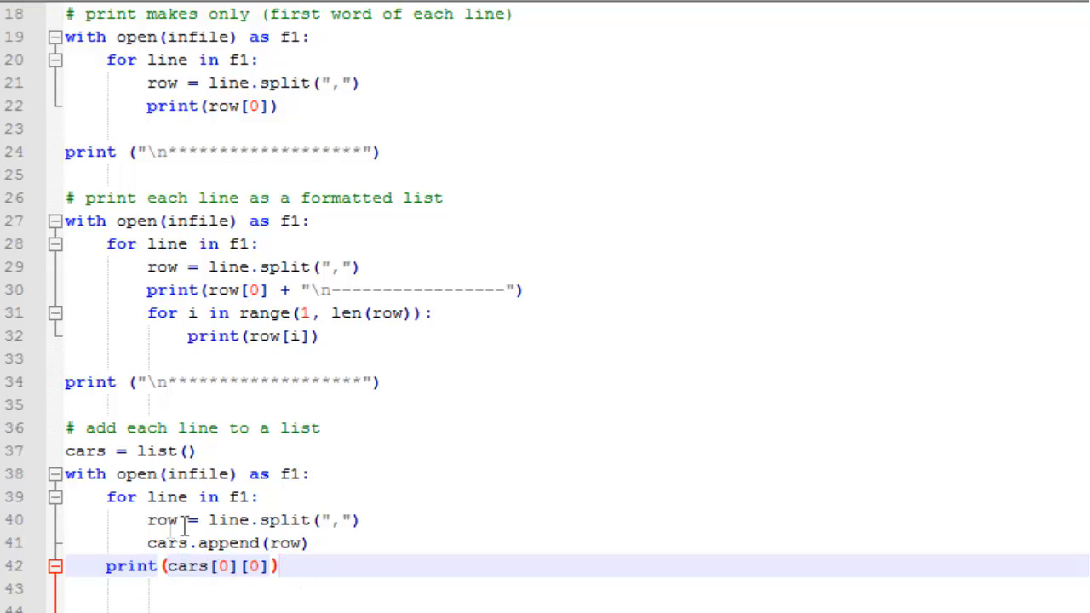
pyautogui.moveTo(307, 520)
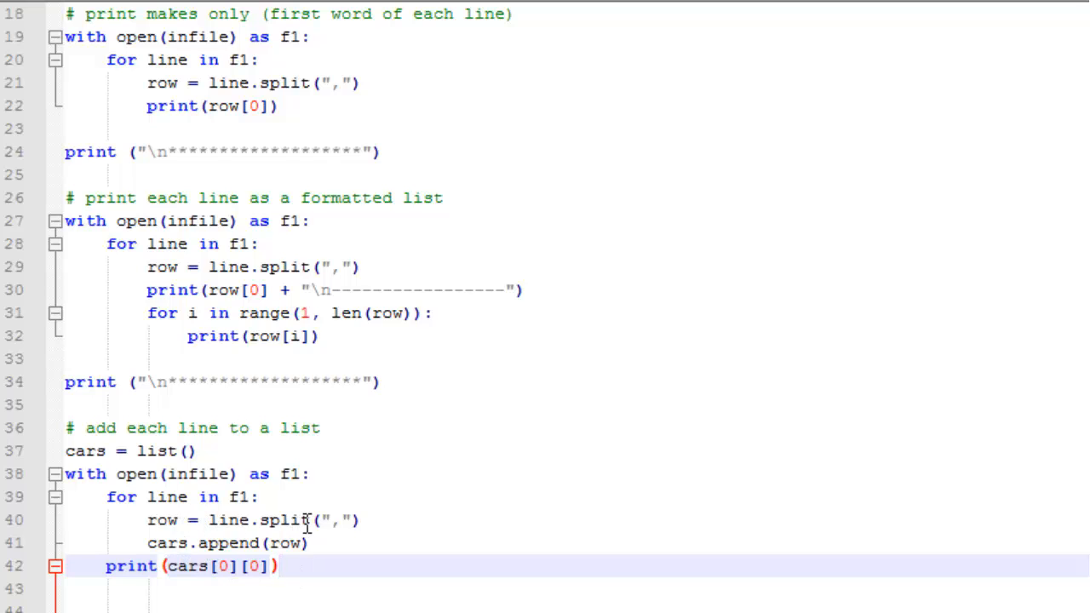
pyautogui.moveTo(302, 520)
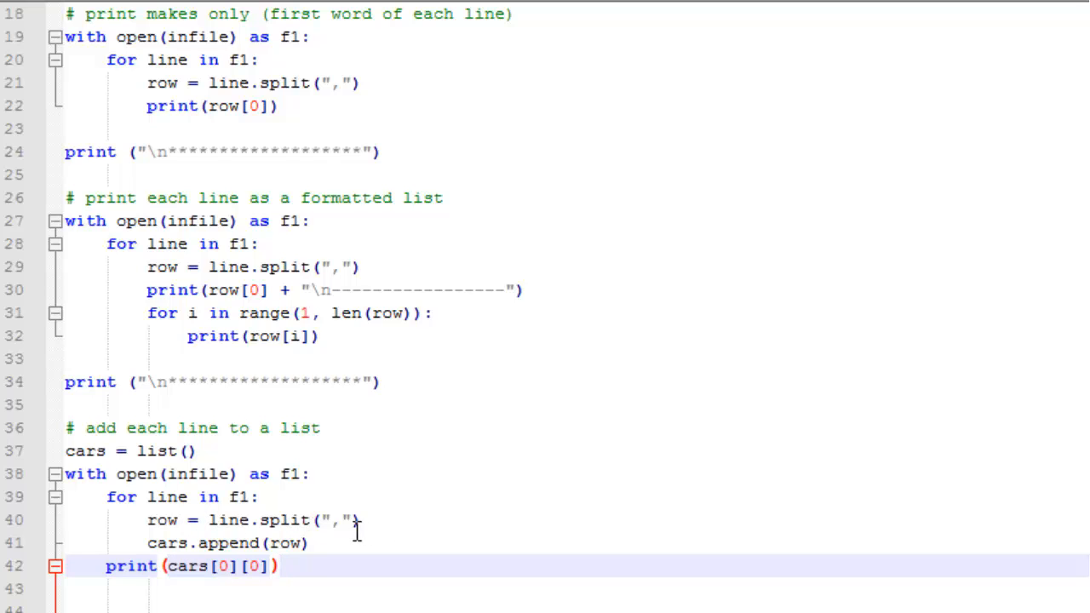
pyautogui.moveTo(429, 543)
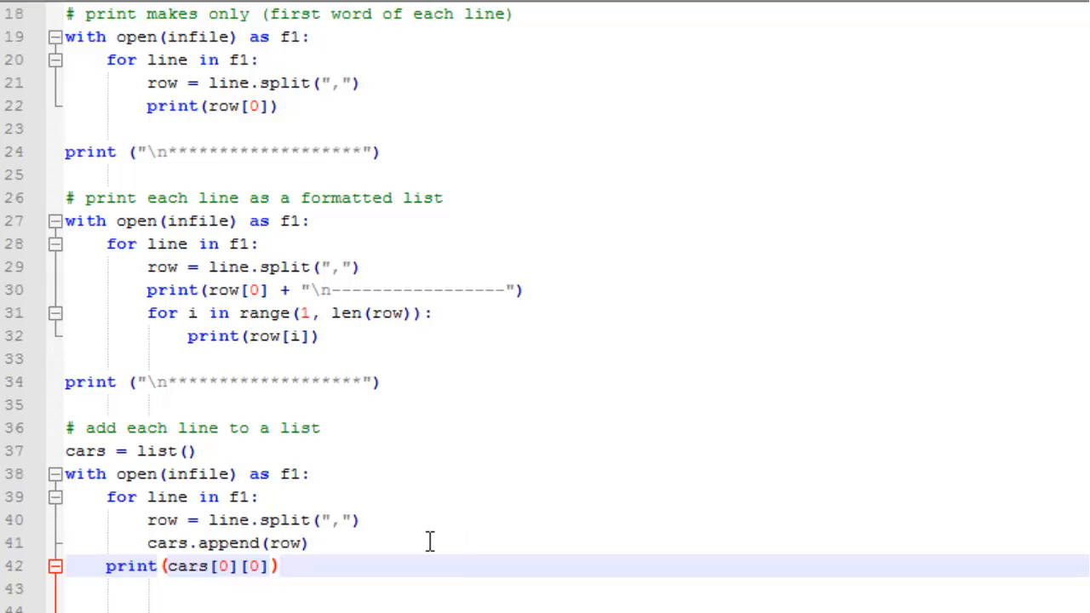
pyautogui.moveTo(154, 536)
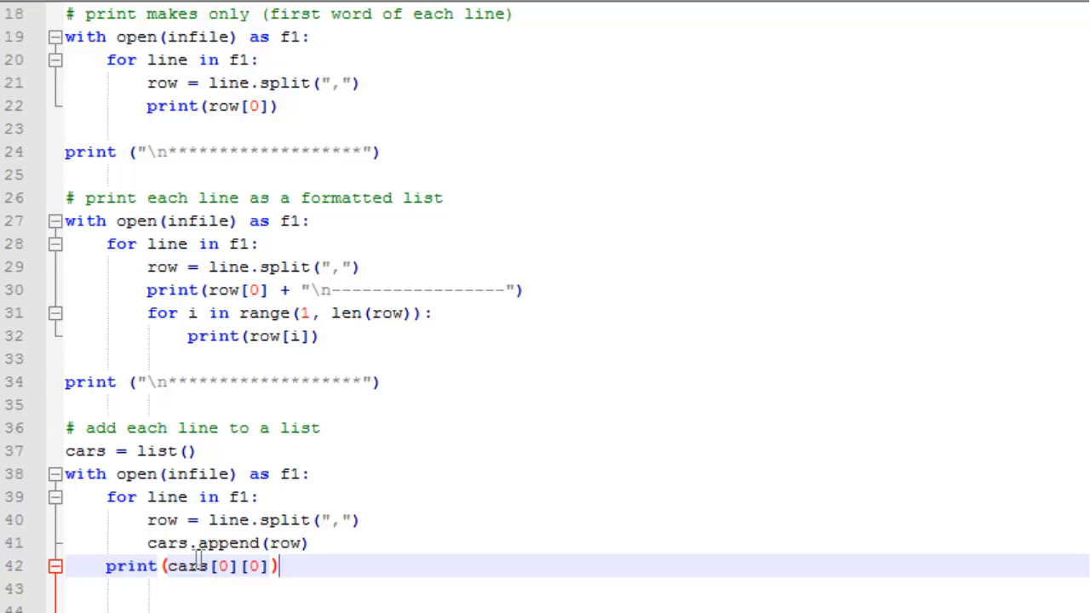
pyautogui.moveTo(217, 567)
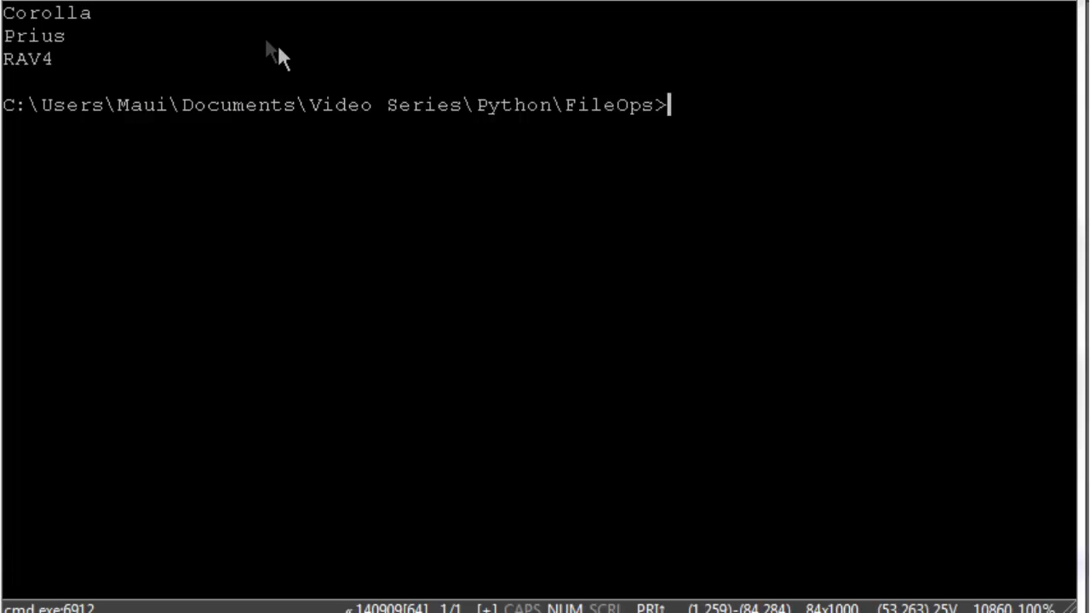
# Run python file_ops.py at the Command Prompt to execute the script.
pyautogui.write('python file_ops.py')
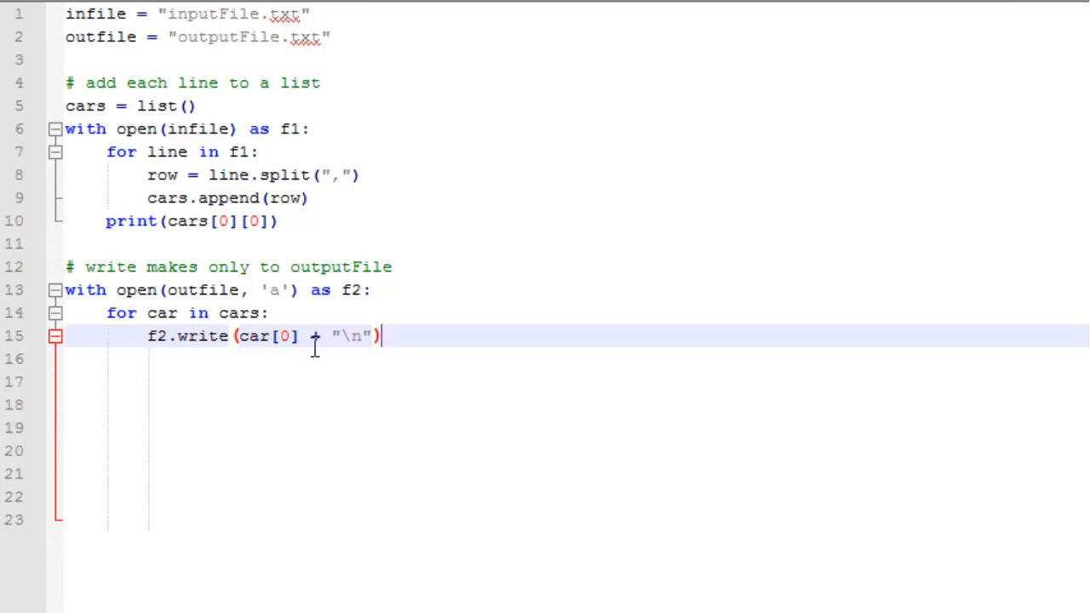
pyautogui.moveTo(92, 50)
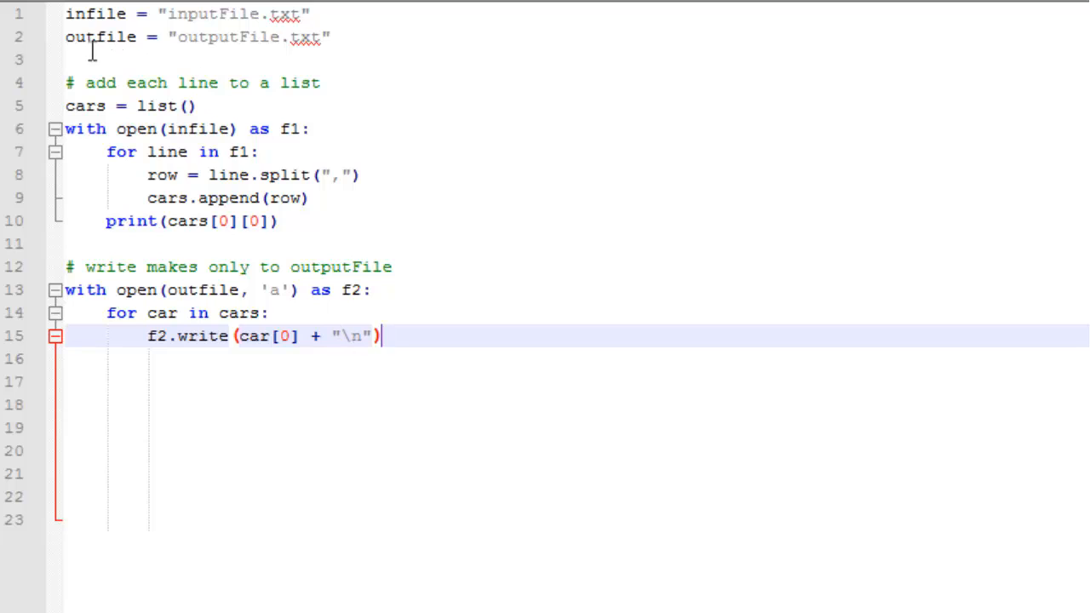
pyautogui.moveTo(199, 53)
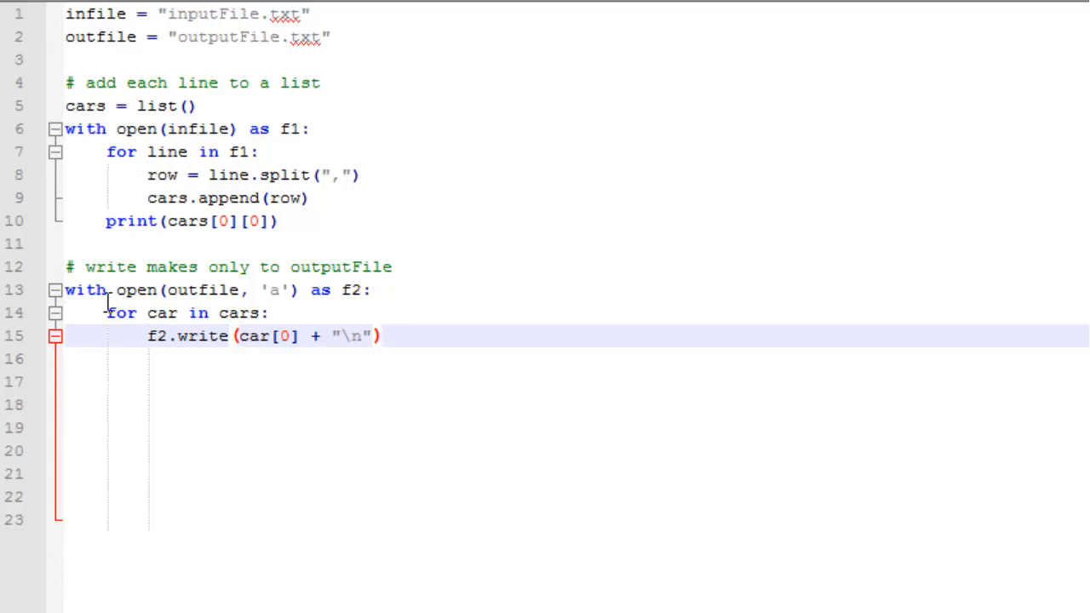
pyautogui.click(383, 336)
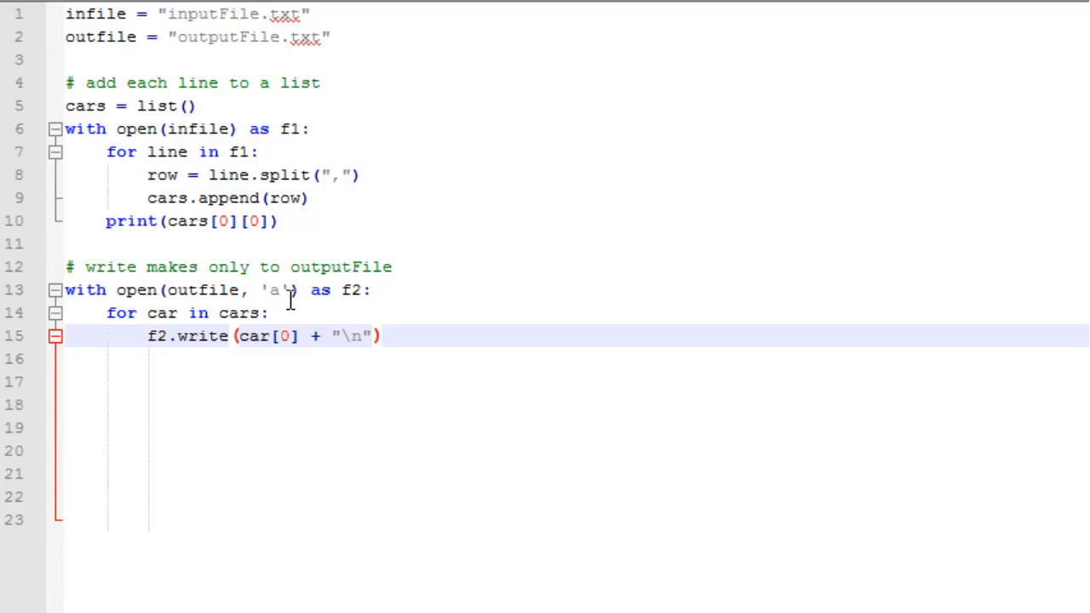
pyautogui.moveTo(309, 290)
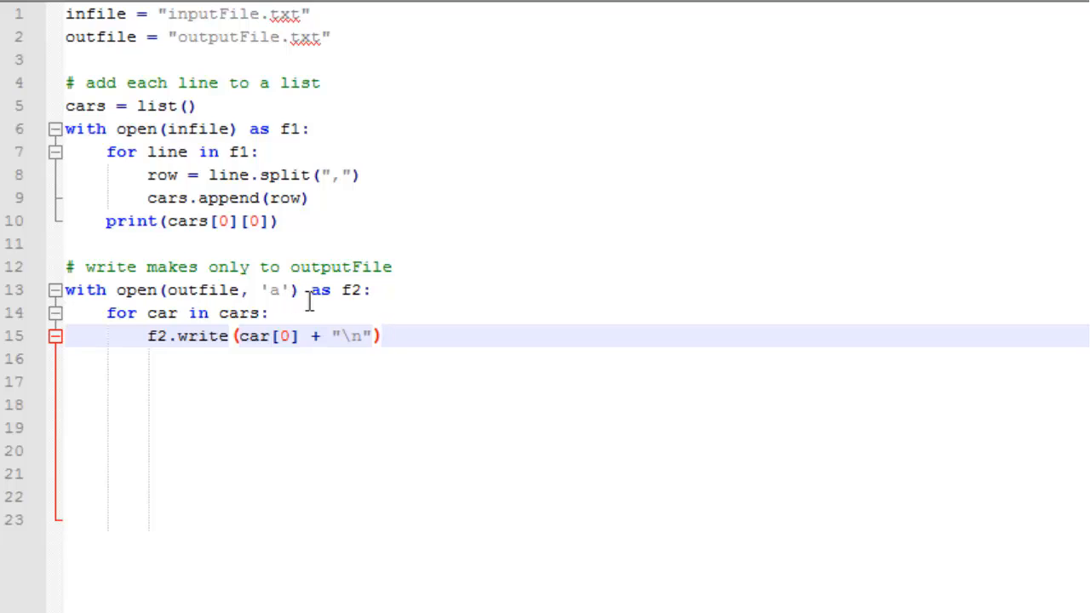
pyautogui.moveTo(362, 290)
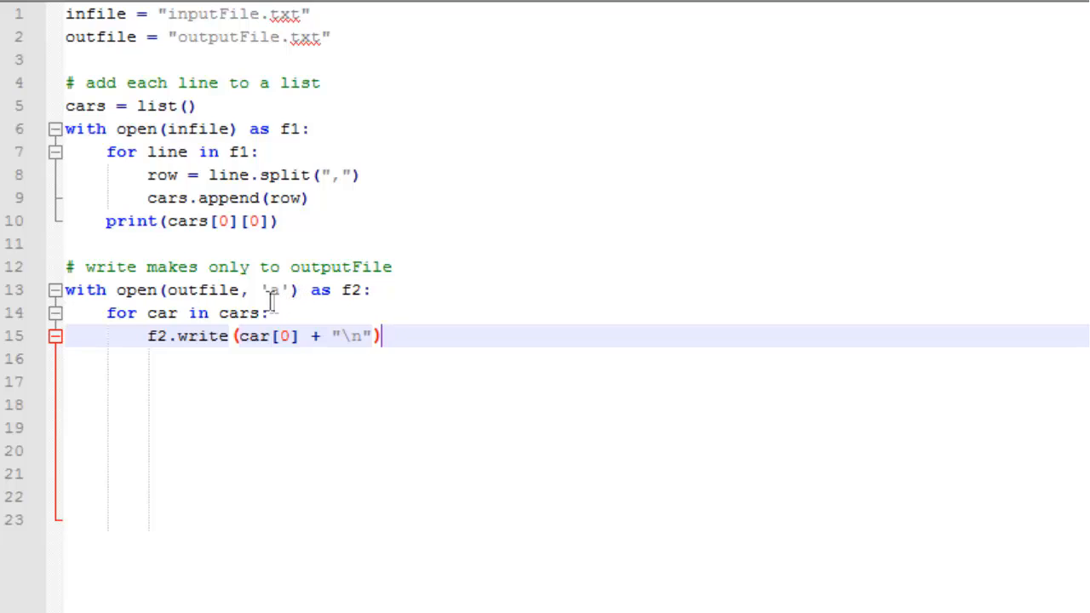
pyautogui.moveTo(298, 302)
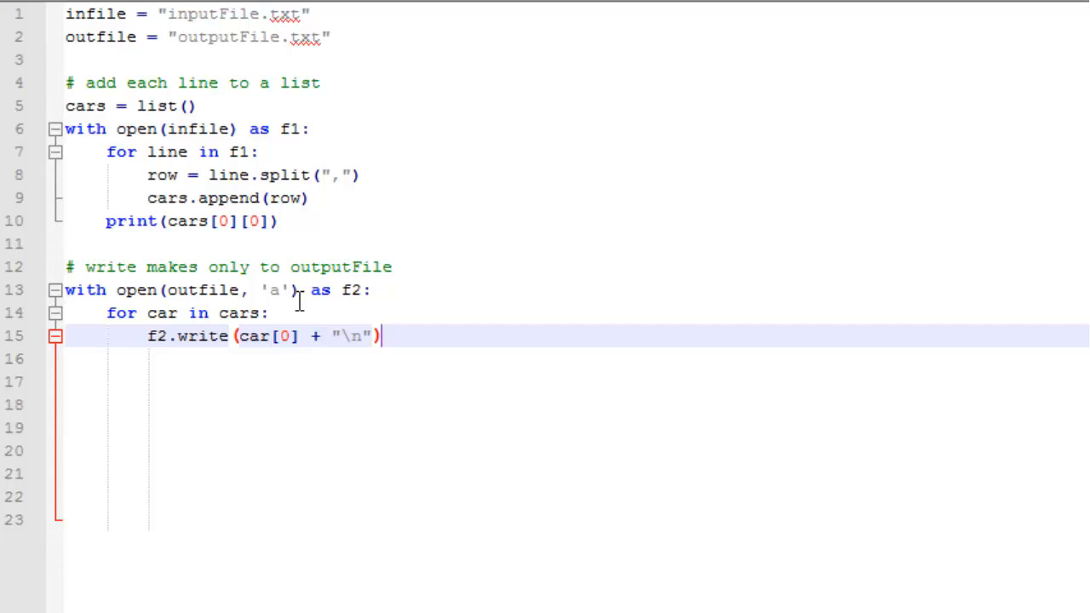
pyautogui.moveTo(205, 336)
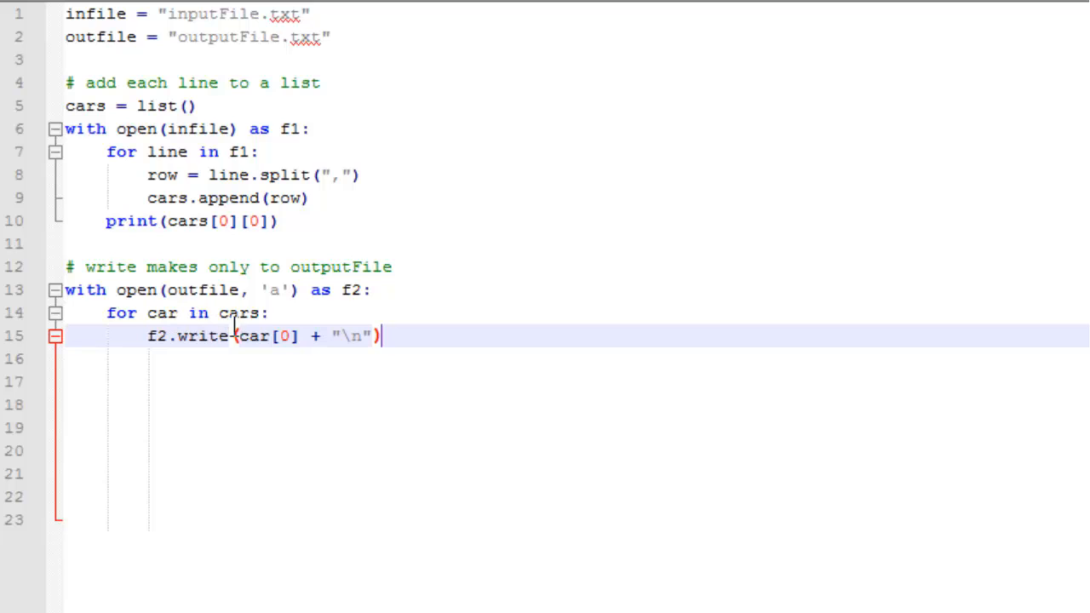
pyautogui.moveTo(172, 354)
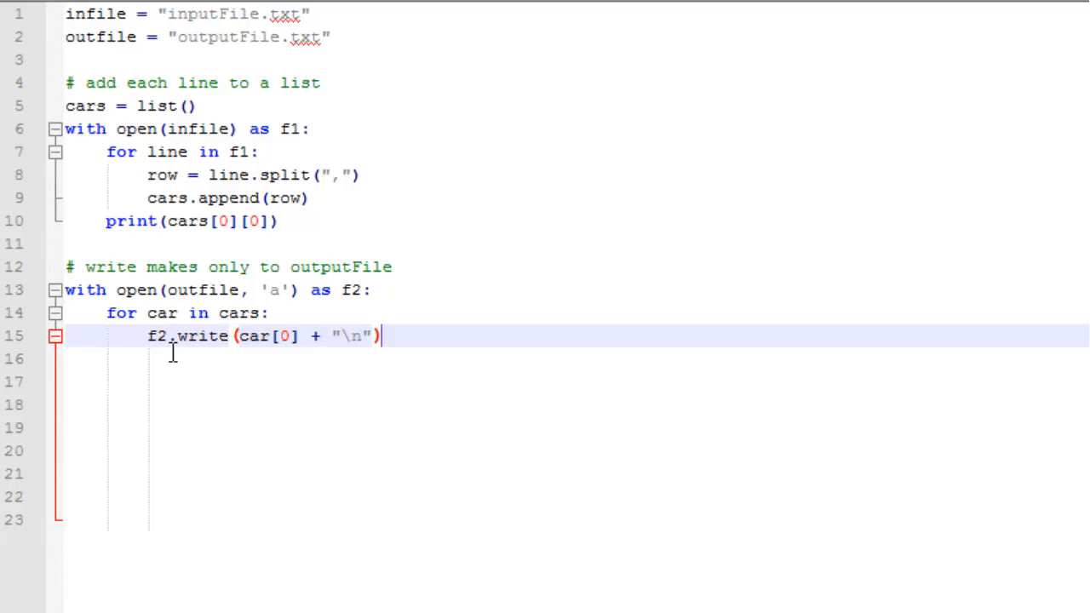
pyautogui.moveTo(260, 358)
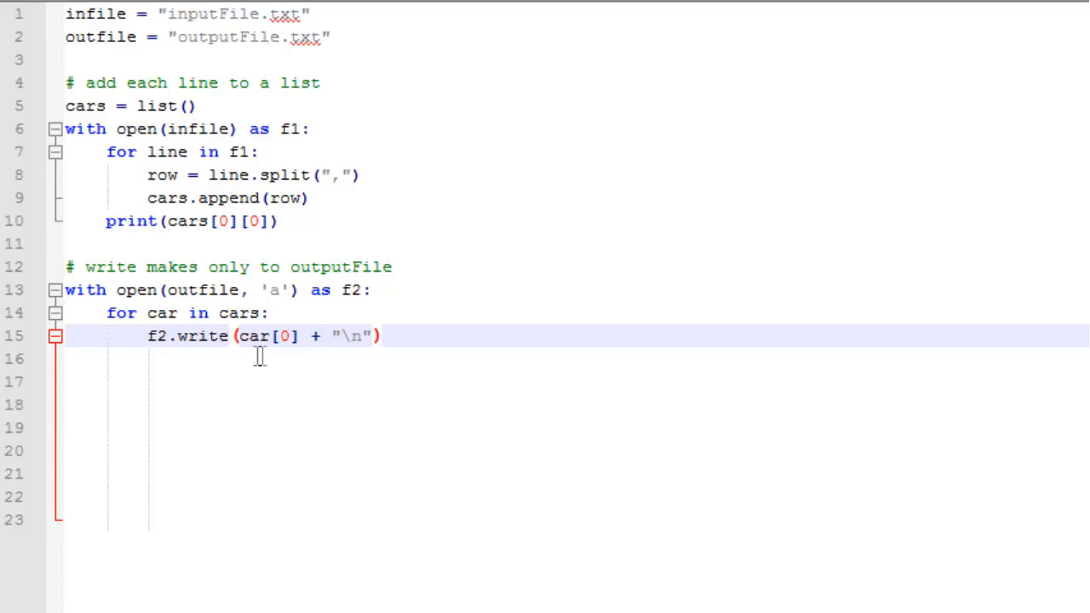
pyautogui.moveTo(251, 335)
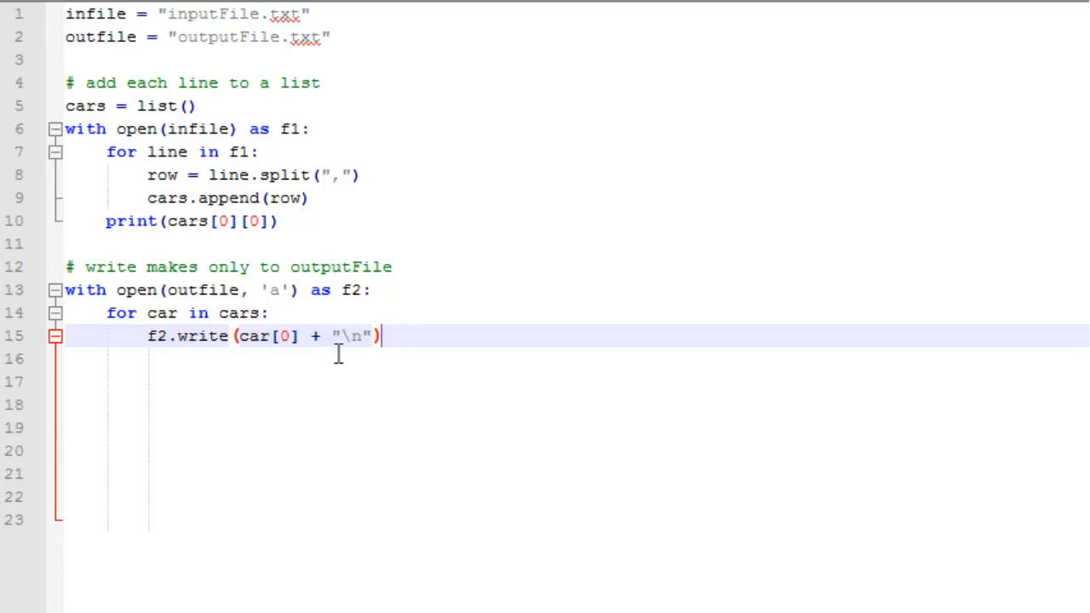
pyautogui.moveTo(279, 345)
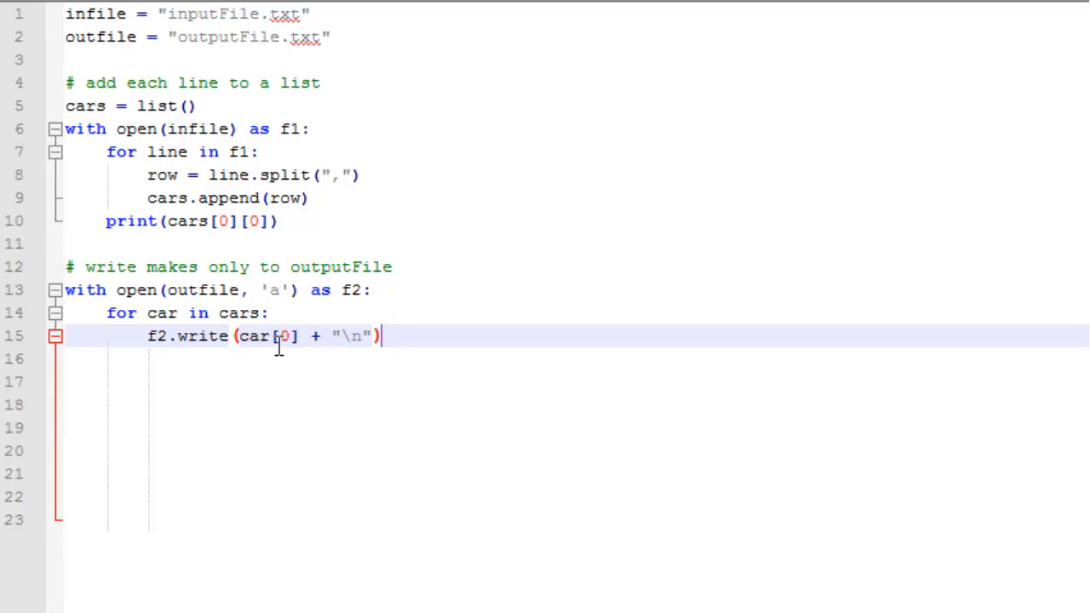
pyautogui.moveTo(403, 335)
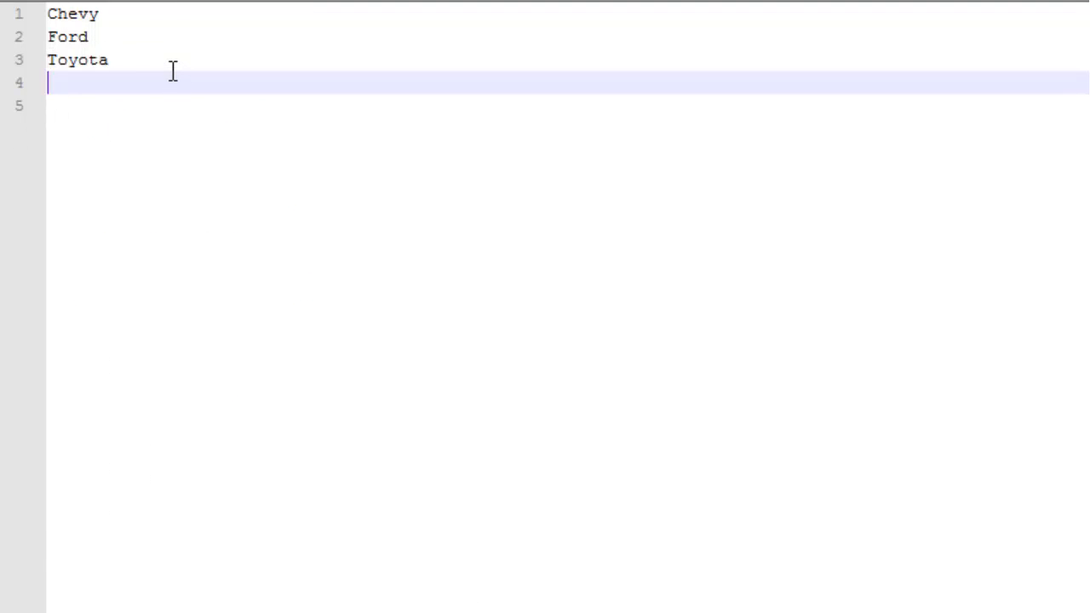
pyautogui.moveTo(110, 36)
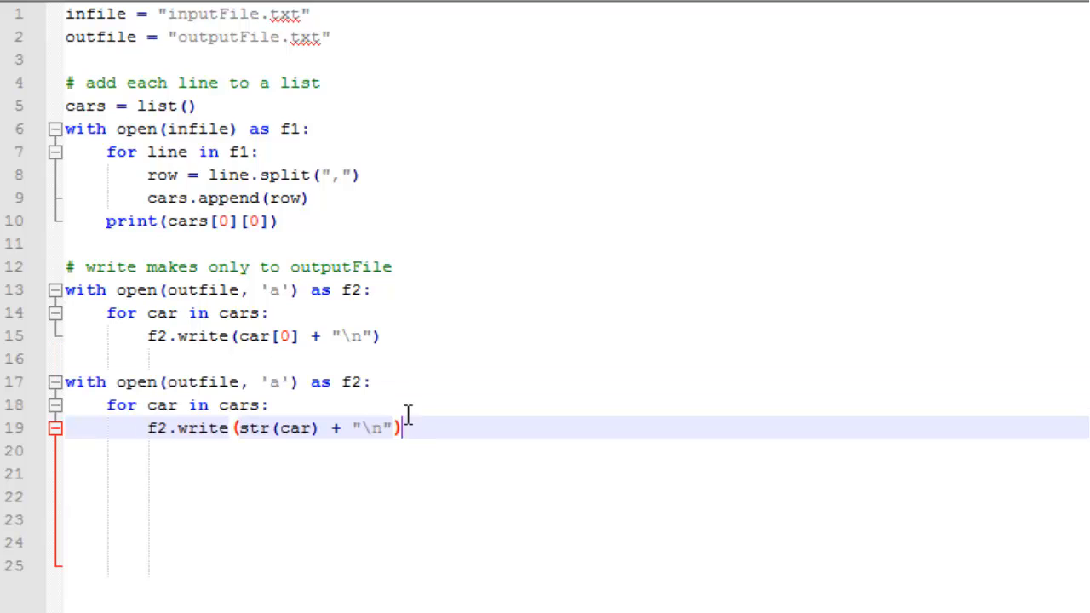
pyautogui.moveTo(125, 430)
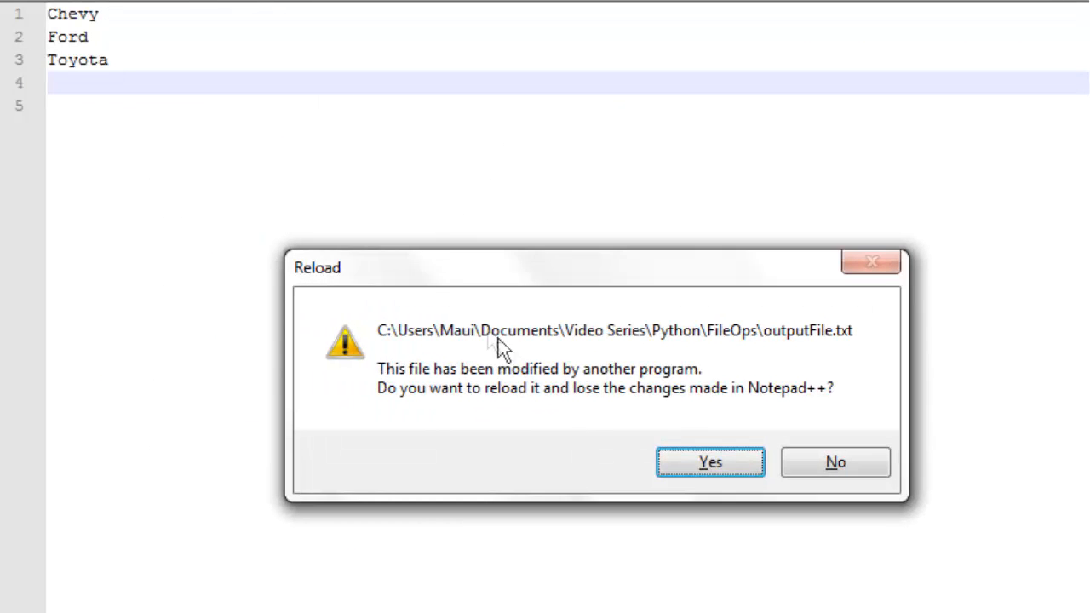
# Reload outputFile.txt to show the makes repeated three times and the three full car rows.
pyautogui.click(710, 461)
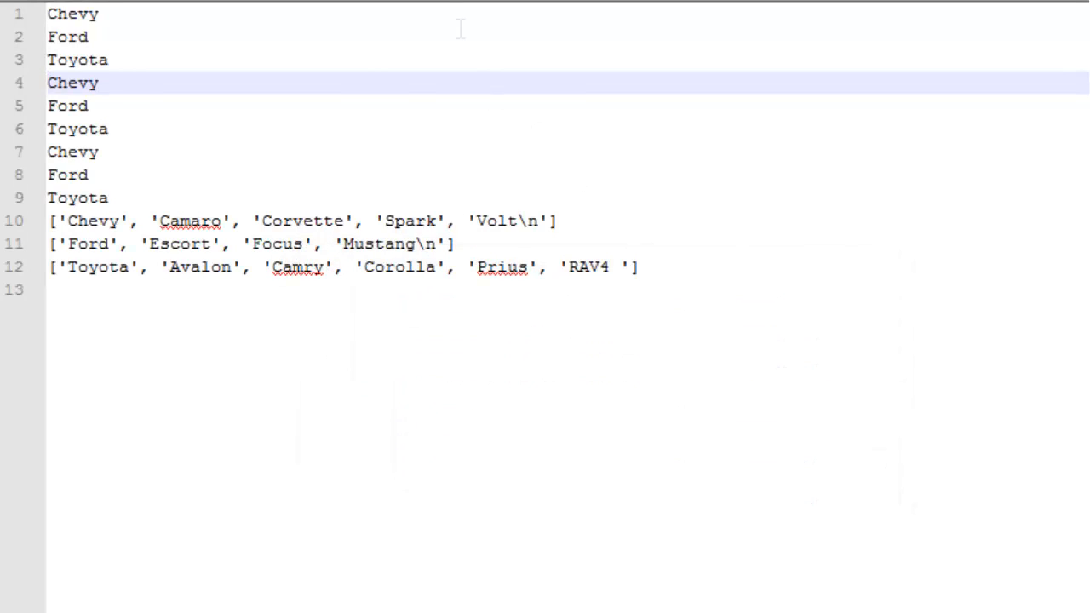
pyautogui.moveTo(81, 161)
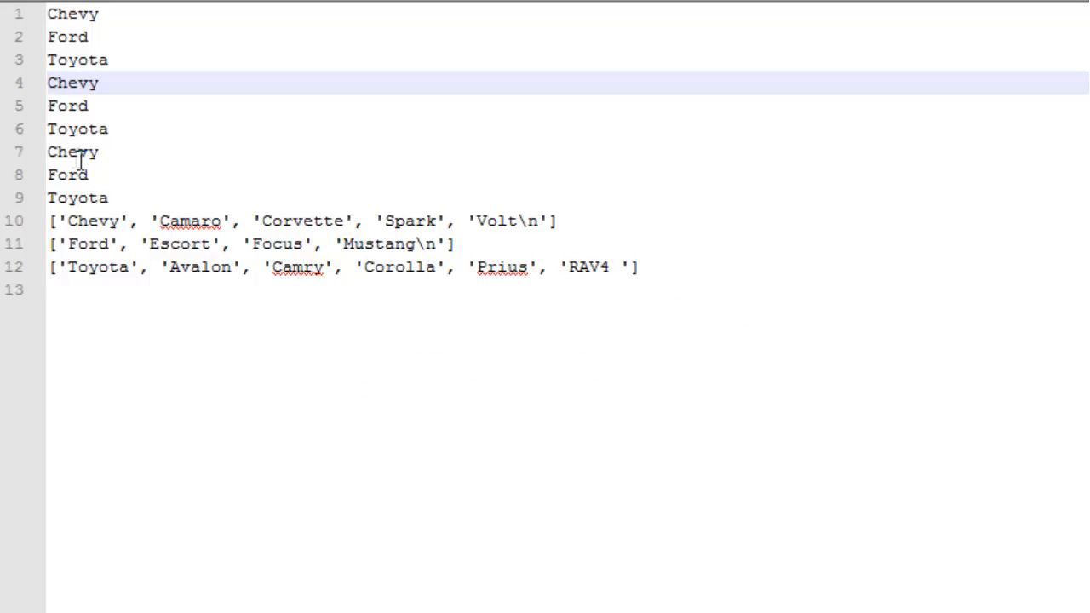
pyautogui.moveTo(81, 215)
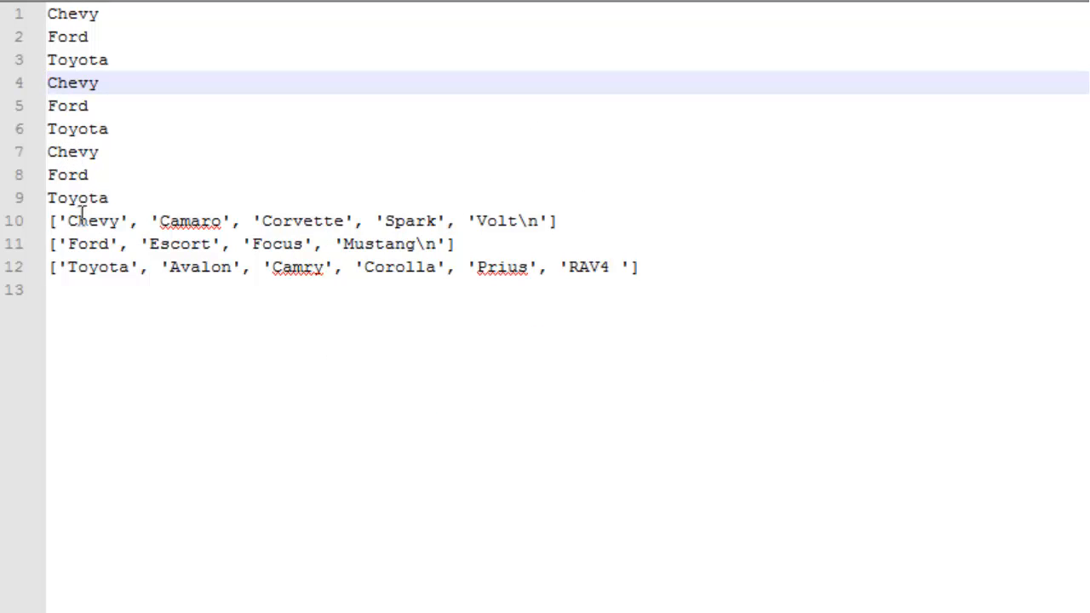
pyautogui.moveTo(64, 230)
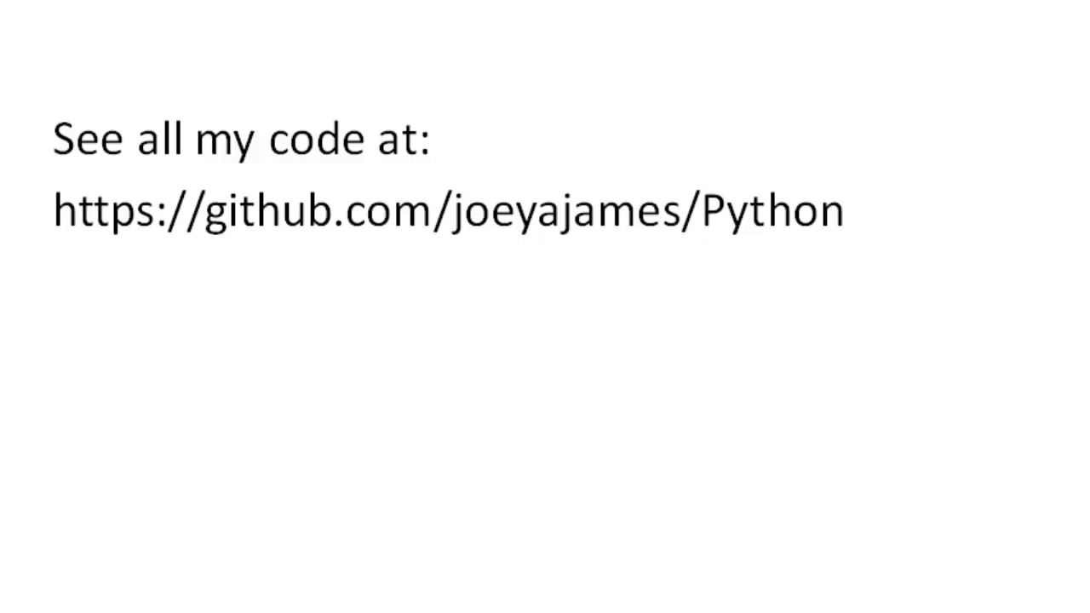
pyautogui.moveTo(964, 449)
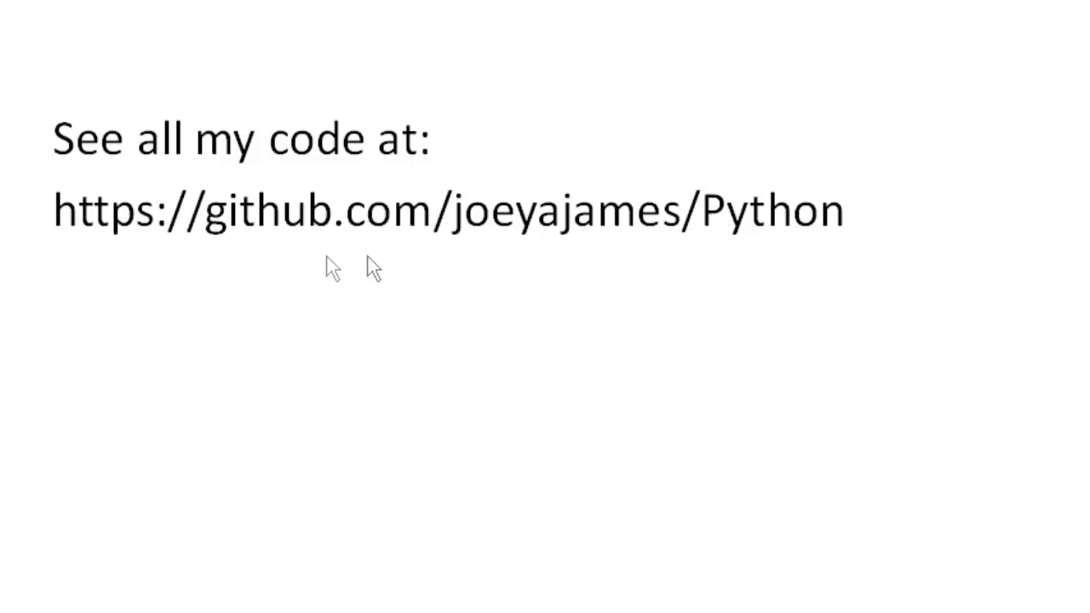
pyautogui.moveTo(373, 268)
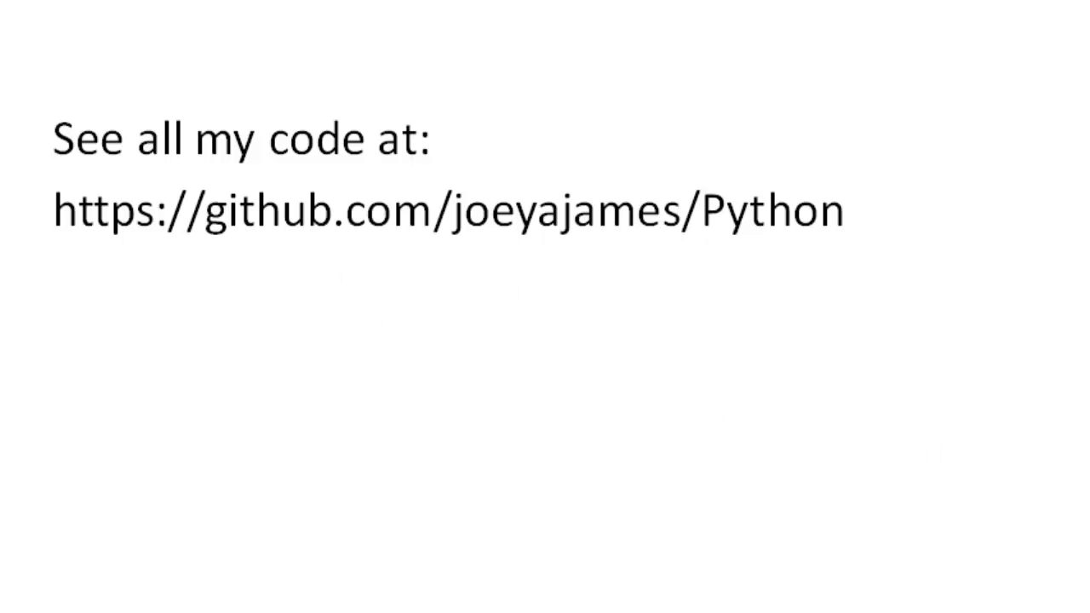